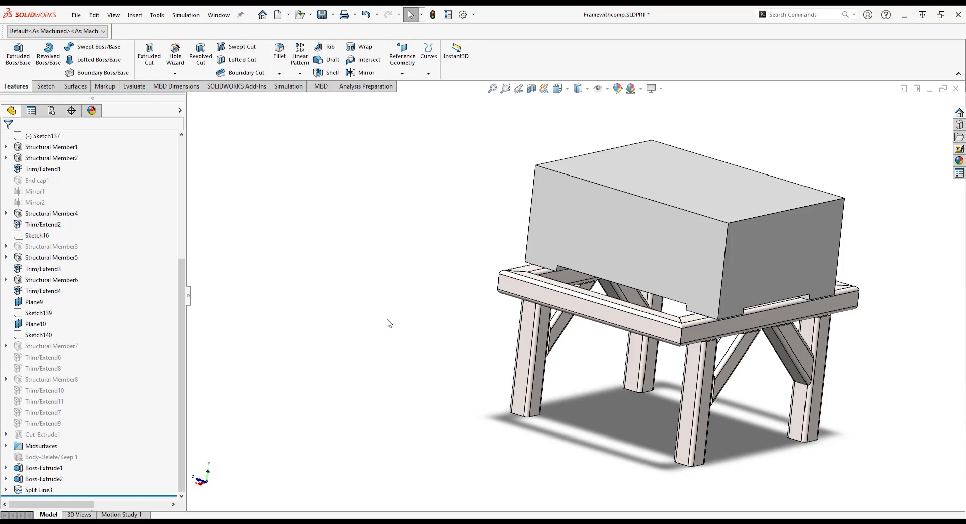
mouse_move(343, 305)
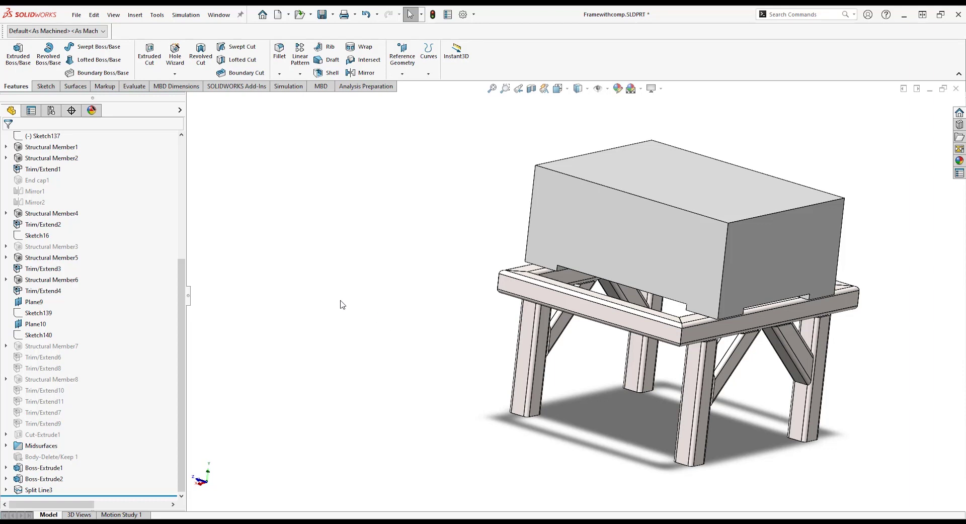
- Start a new static study named 'Frame with remote mass'
right_click(342, 304)
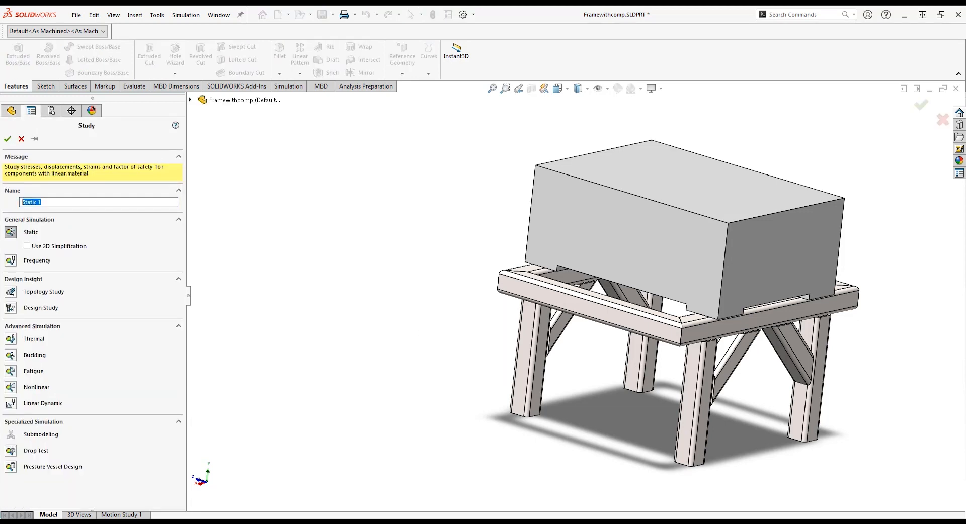
type("Frame with remote mass")
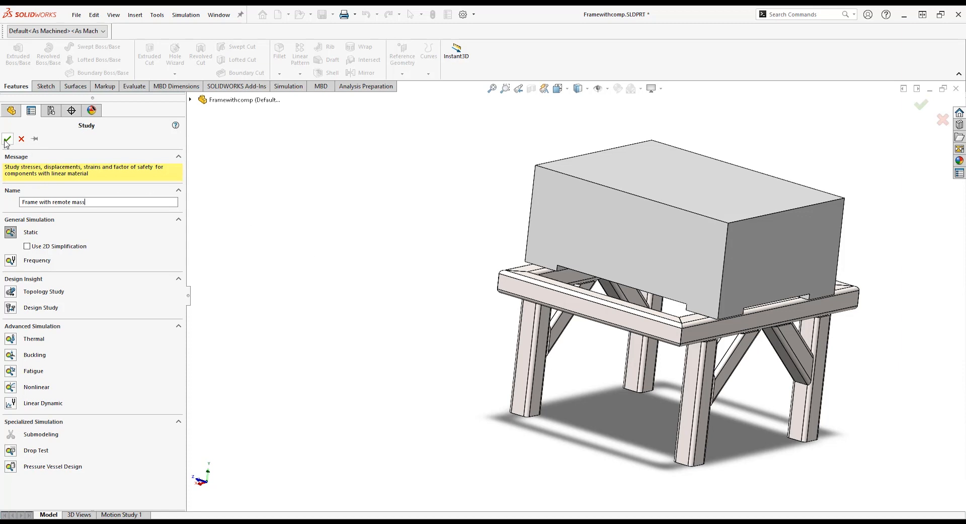
- Confirm the 'Frame with remote mass' study and expand Framewithcomp to show its solid bodies
left_click(7, 140)
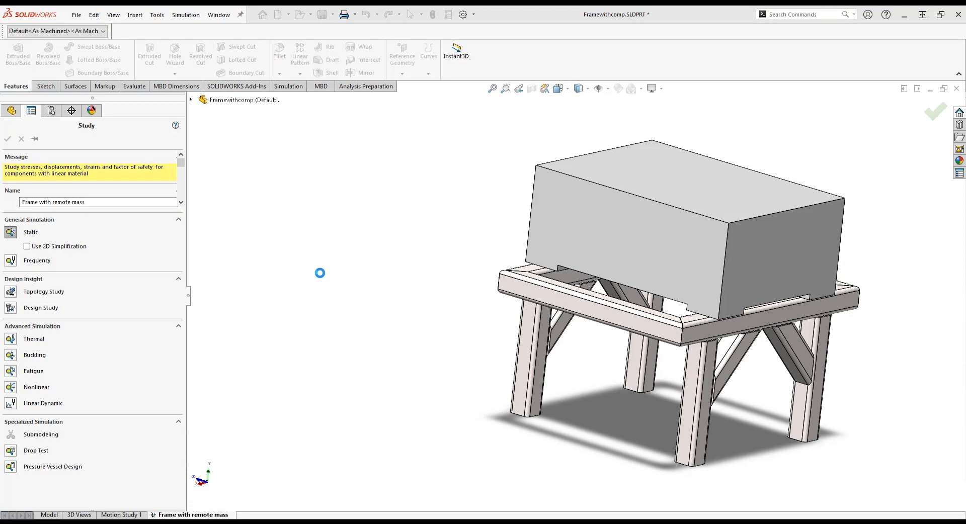
left_click(8, 140)
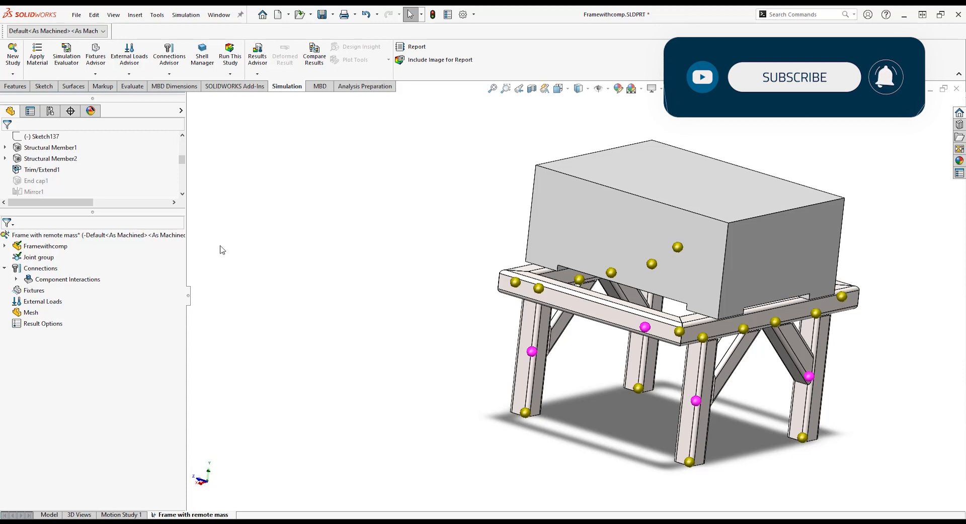
left_click(6, 246)
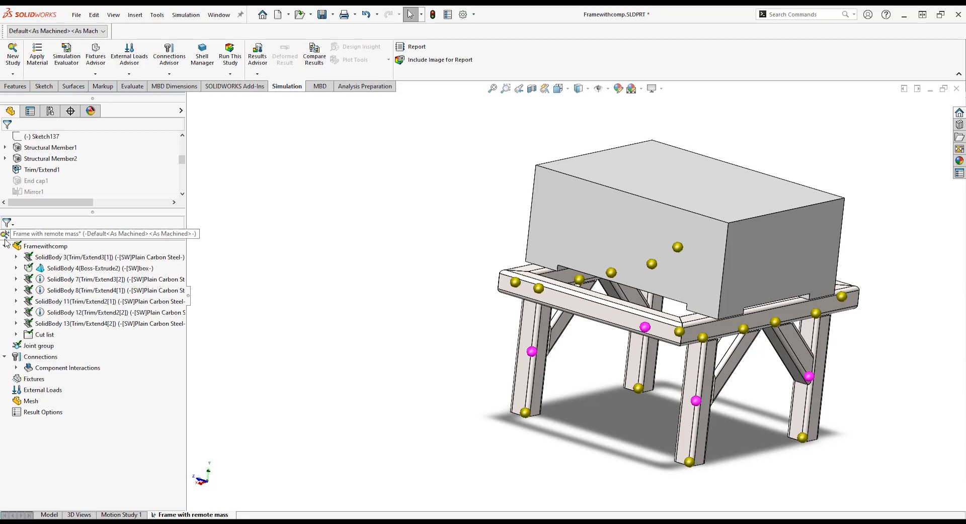
- Expand the cut list groups and bring up the context menu for SolidBody 4 (Boss-Extrude2)
right_click(44, 246)
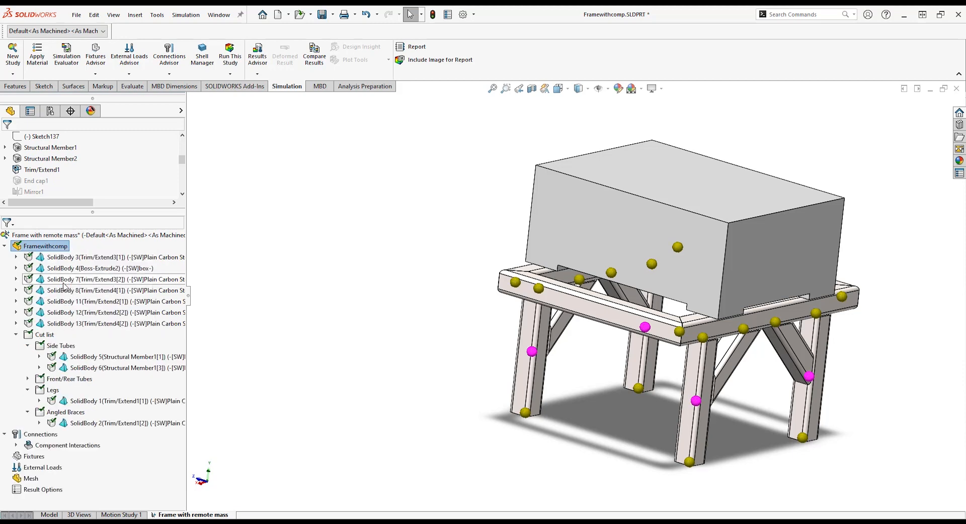
right_click(76, 268)
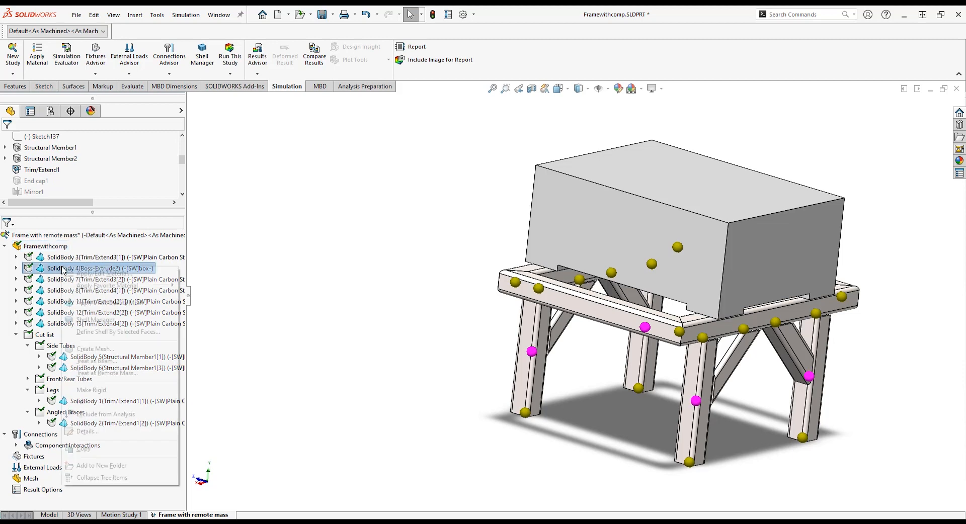
right_click(66, 268)
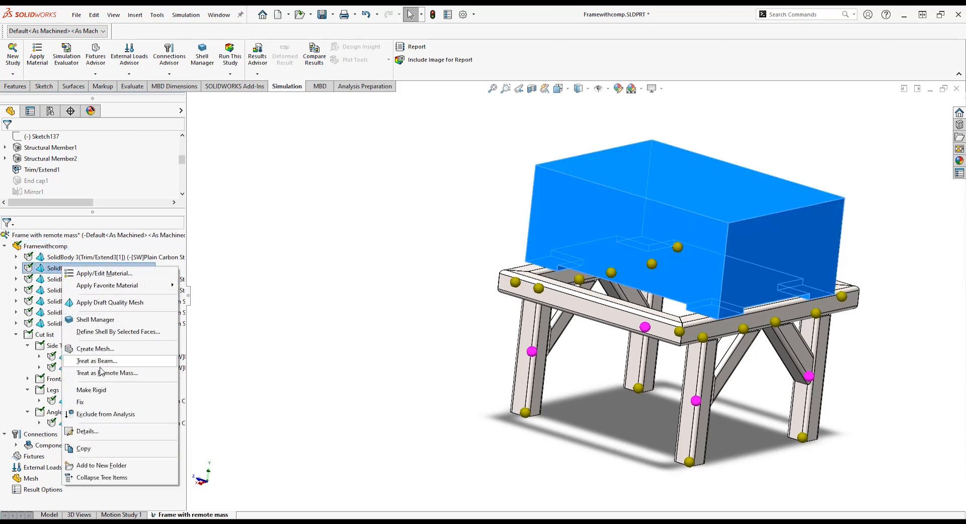
- Treat the box body as a remote mass attached to a hidden frame face beneath it
left_click(106, 373)
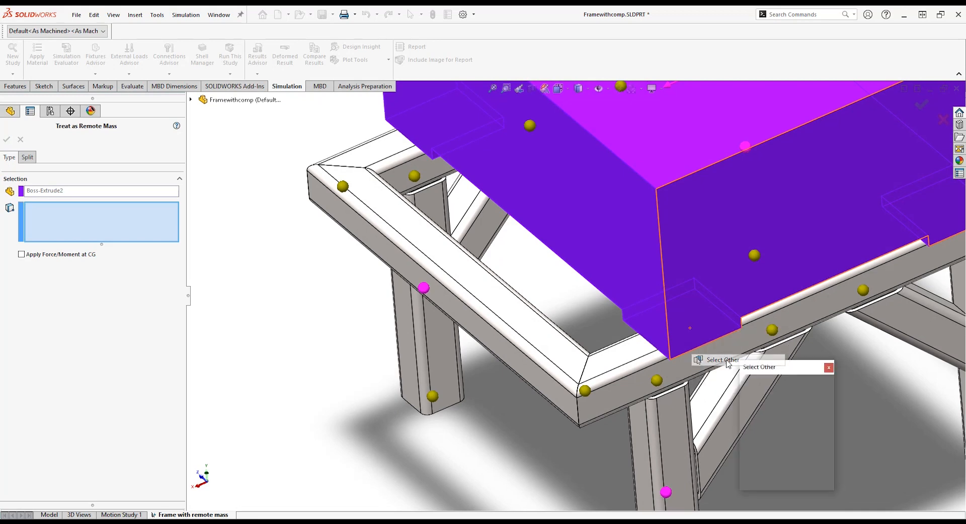
left_click(718, 360)
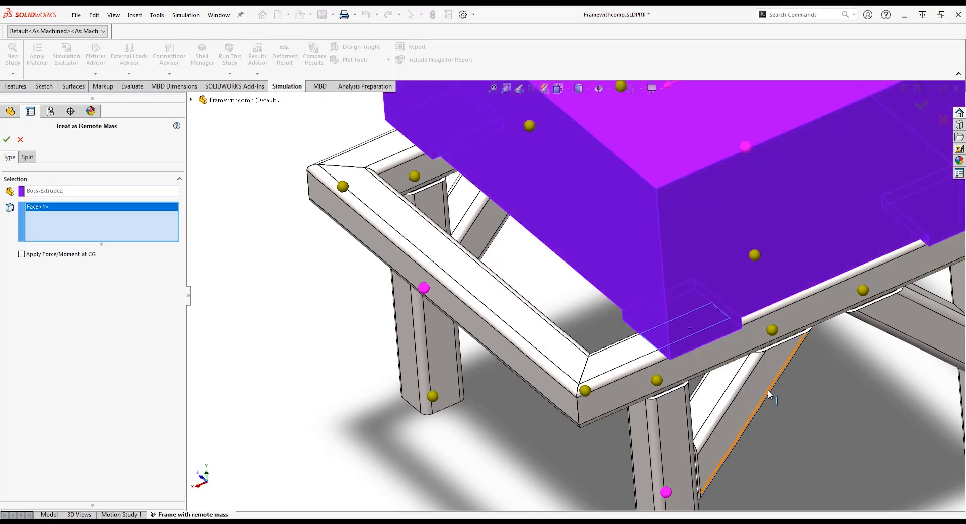